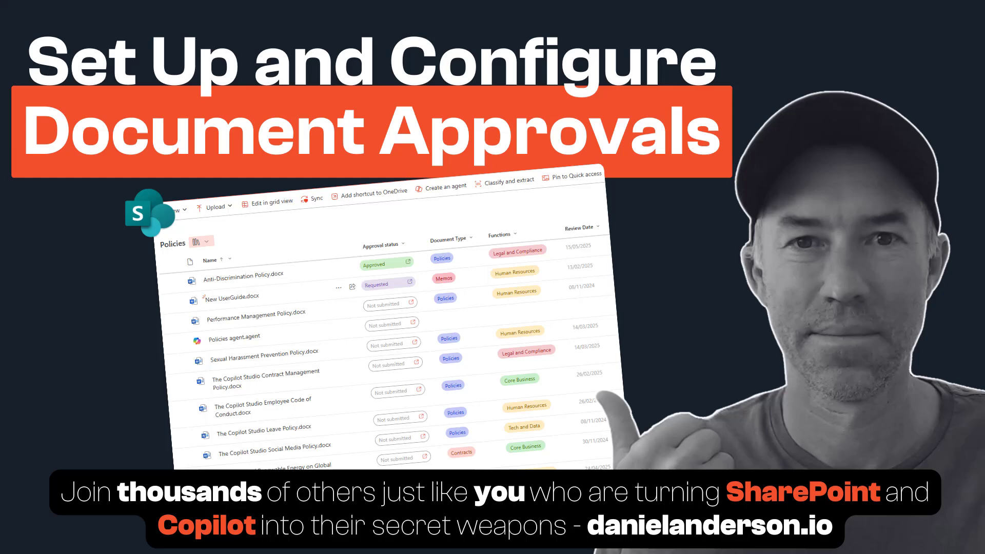
# - Open Configure Approvals for the Policies library from the More commands Automate menu
pyautogui.click(733, 191)
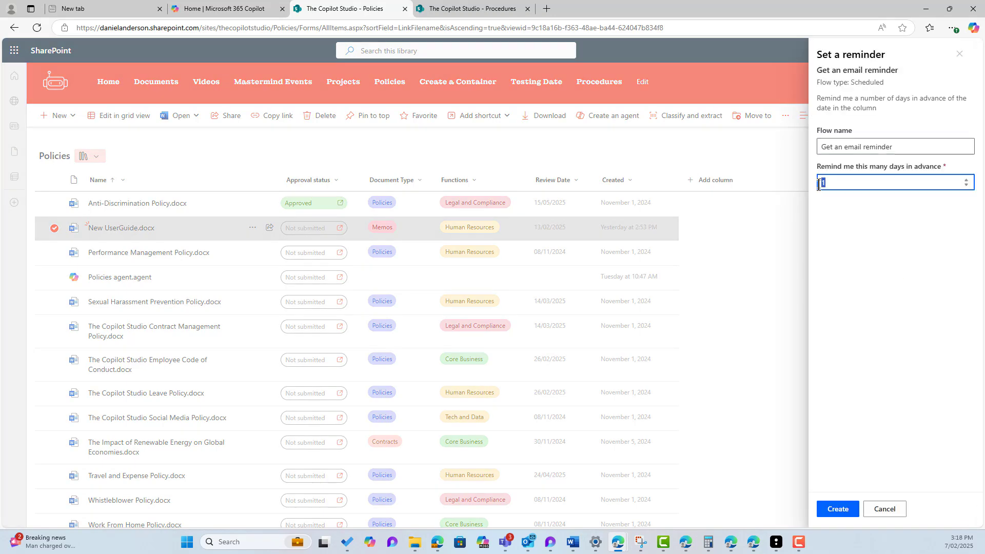
pyautogui.click(838, 509)
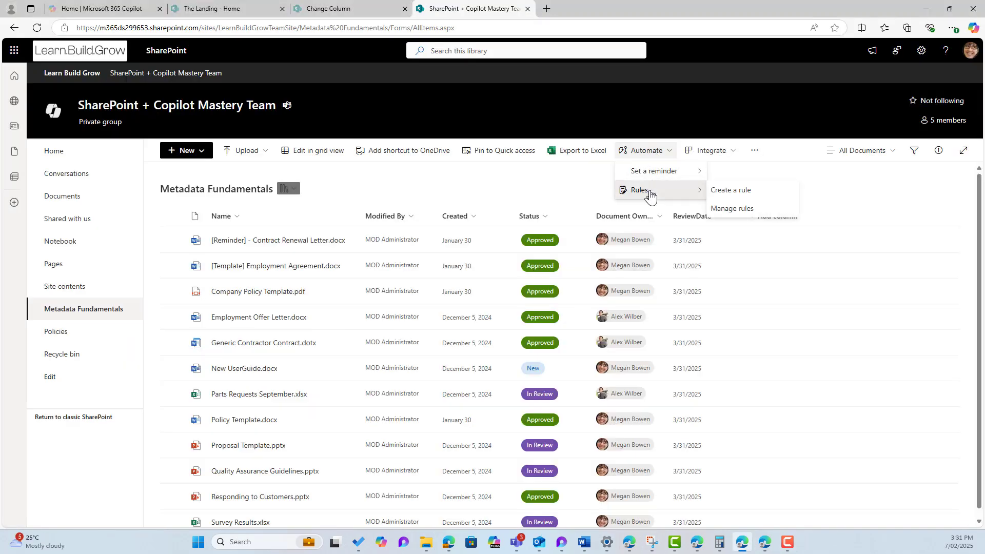
pyautogui.click(731, 190)
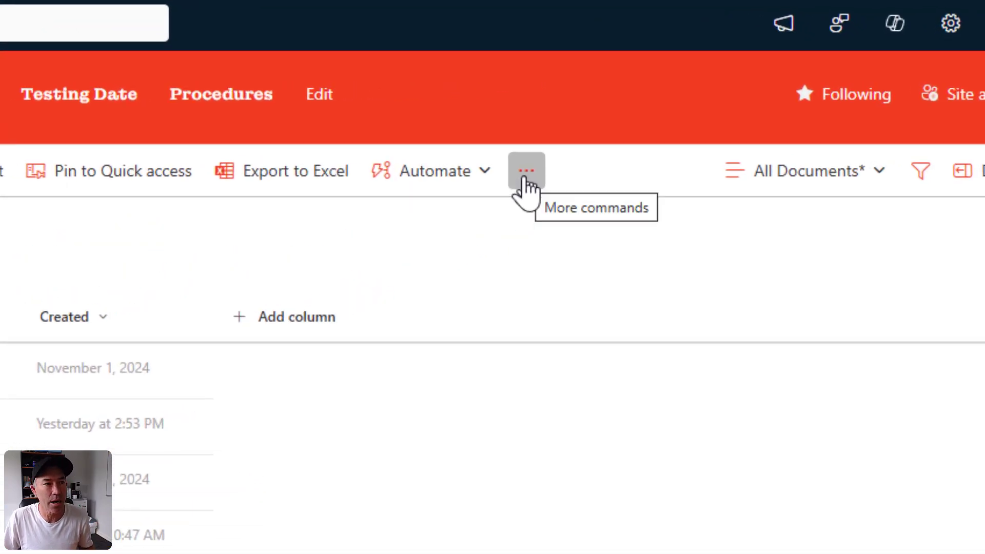
pyautogui.click(438, 171)
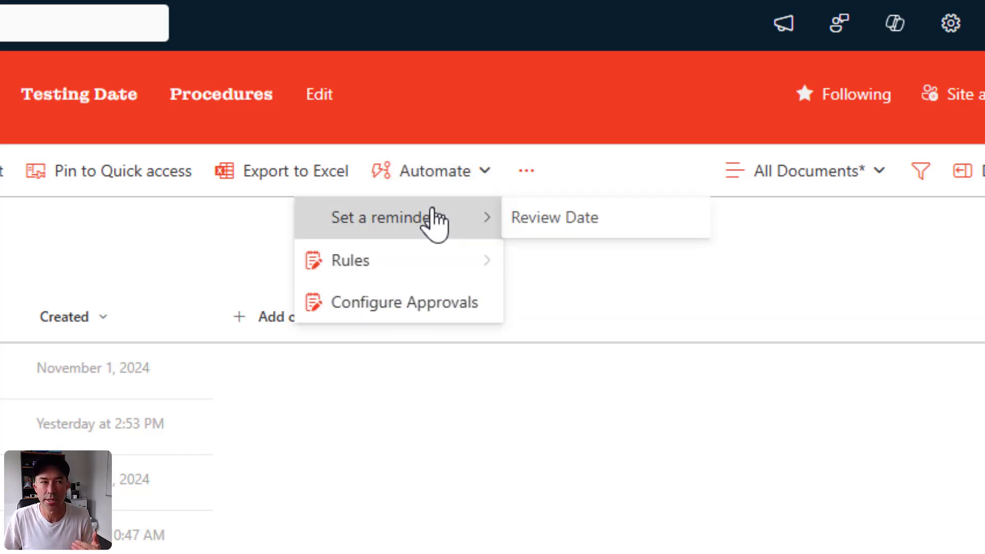
pyautogui.moveTo(474, 222)
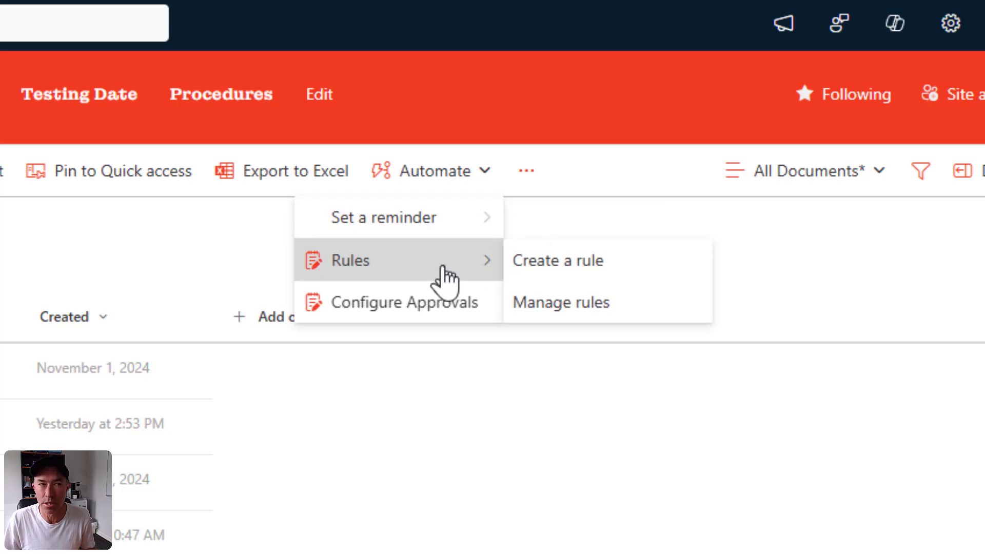
pyautogui.click(399, 303)
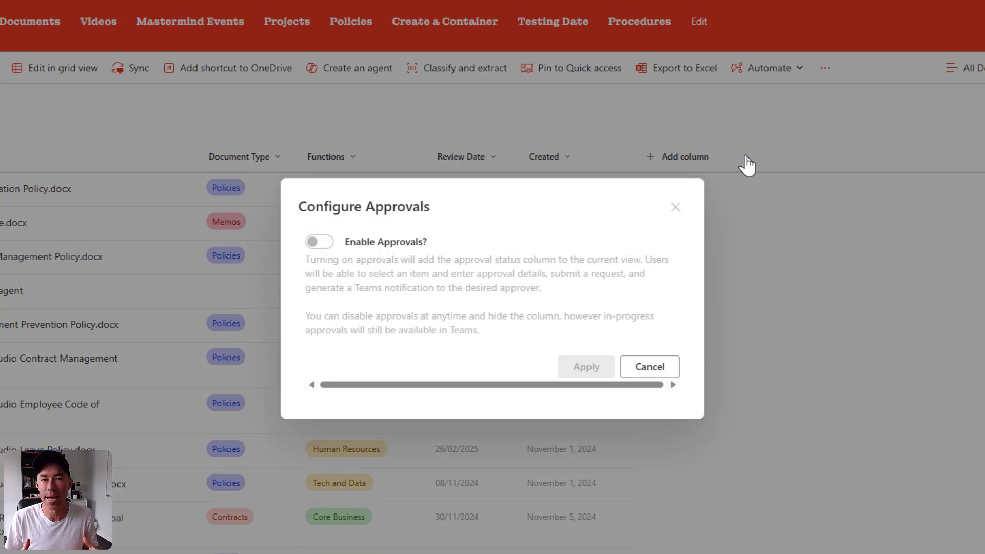
pyautogui.moveTo(345, 264)
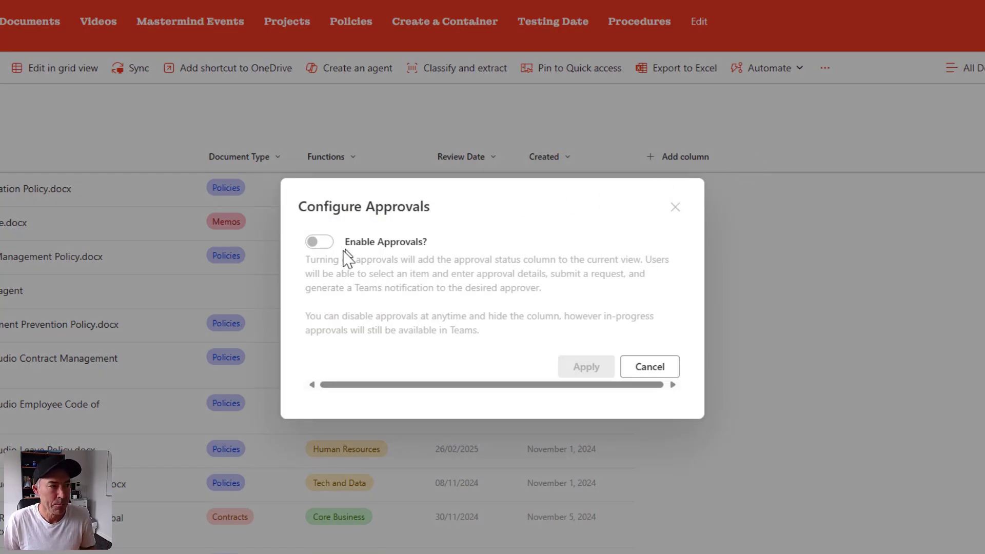
# - Enable approvals on the Policies library and apply the change
pyautogui.click(319, 242)
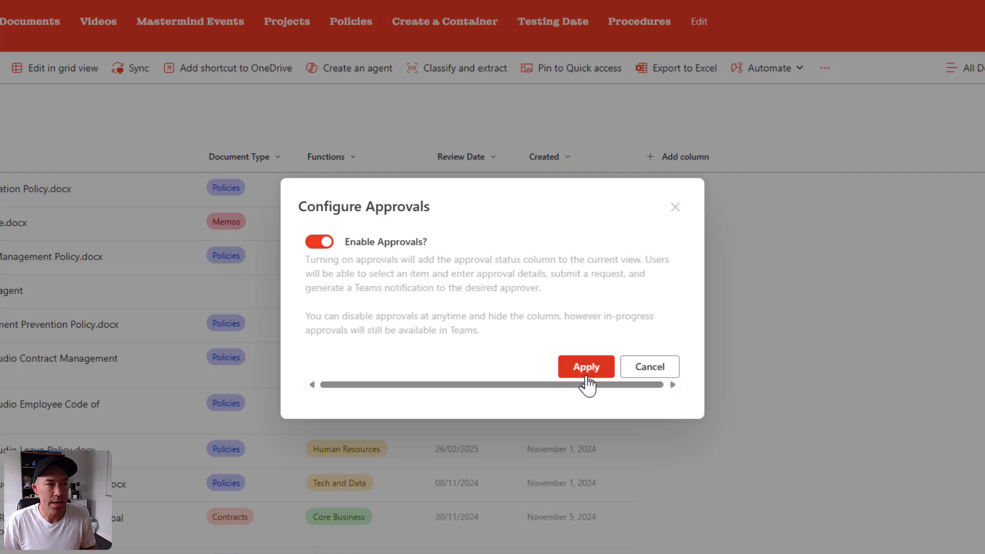
pyautogui.click(585, 366)
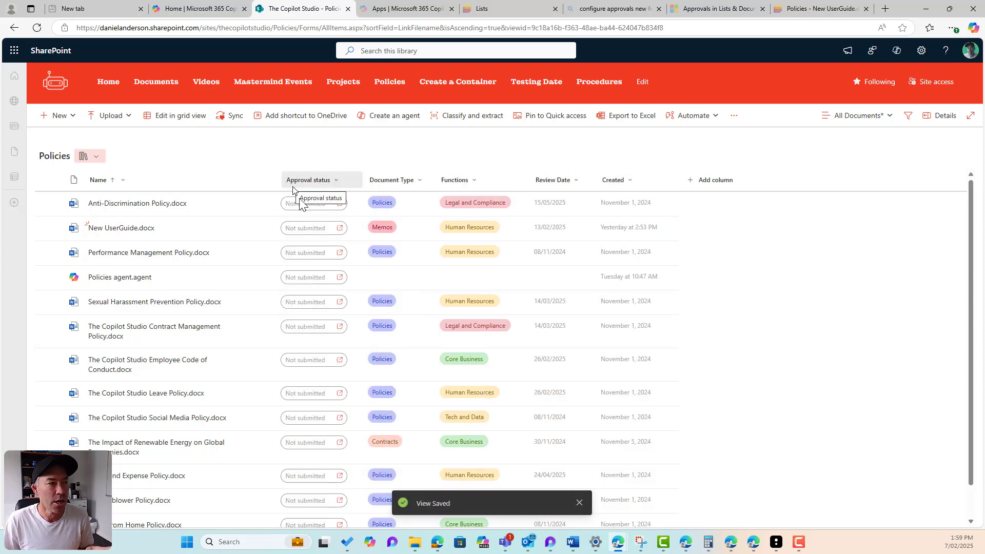
pyautogui.moveTo(304, 211)
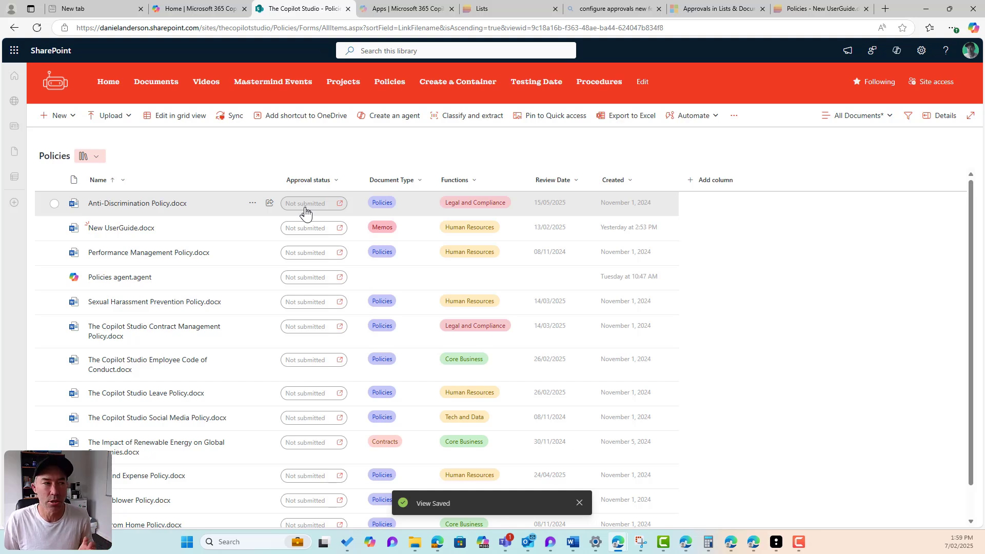
pyautogui.moveTo(132, 219)
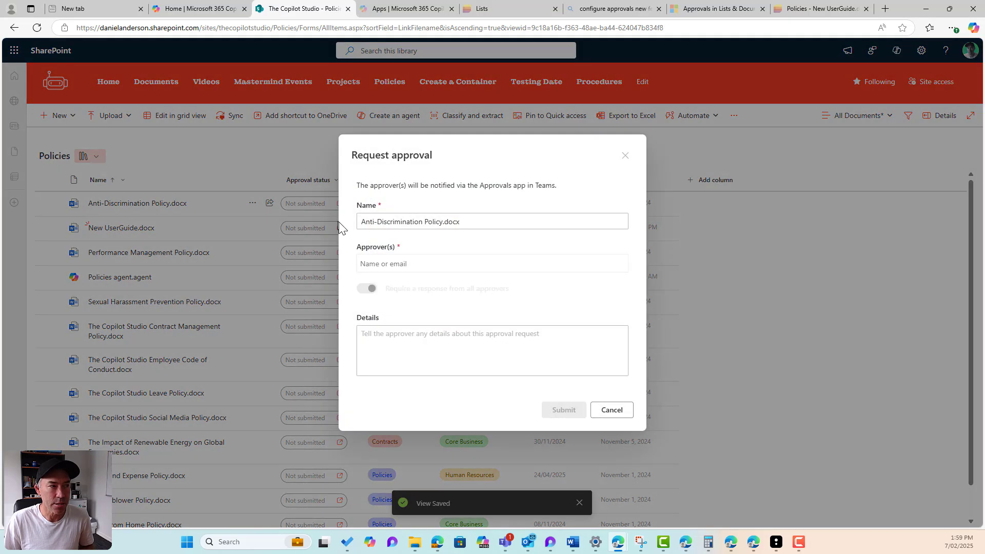
pyautogui.moveTo(355, 232)
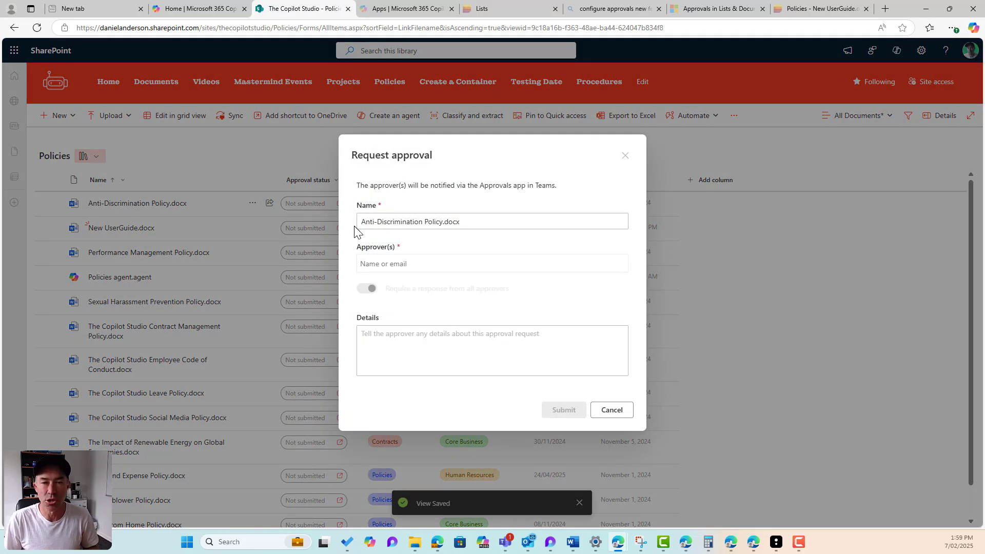
# - Reword the request title, drop the .docx extension, and search for approver Daniel
pyautogui.click(426, 221)
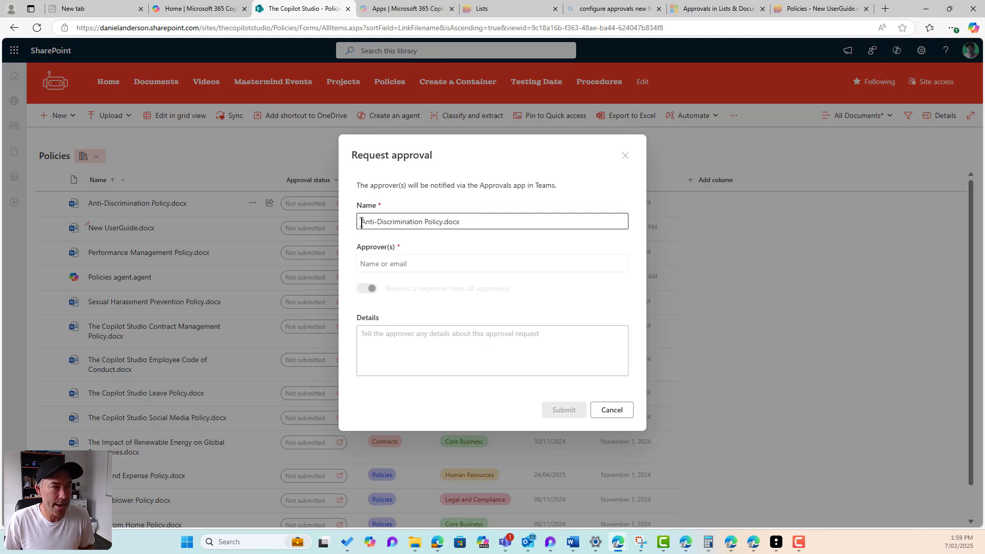
pyautogui.write('Please review and approve')
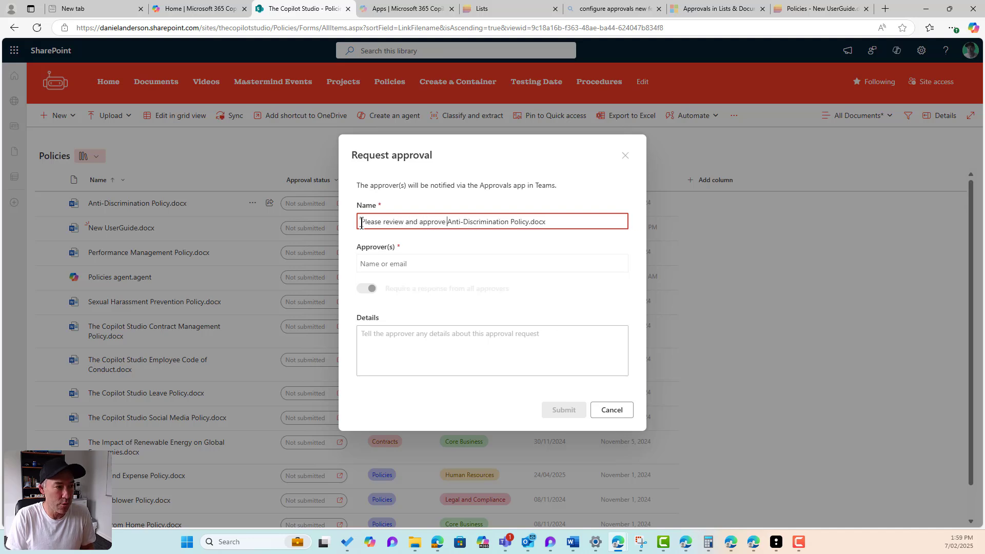
pyautogui.write('the')
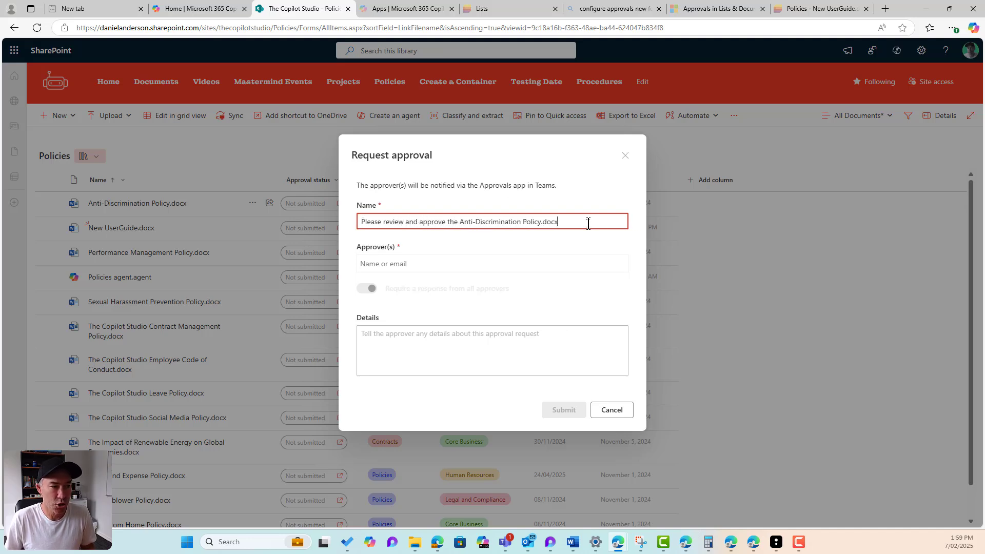
pyautogui.press('Backspace')
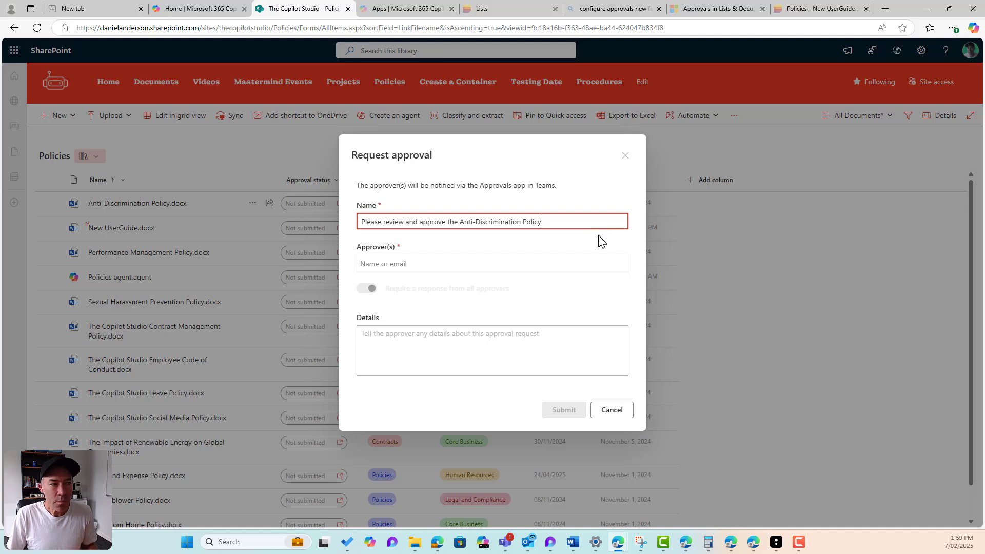
pyautogui.click(491, 264)
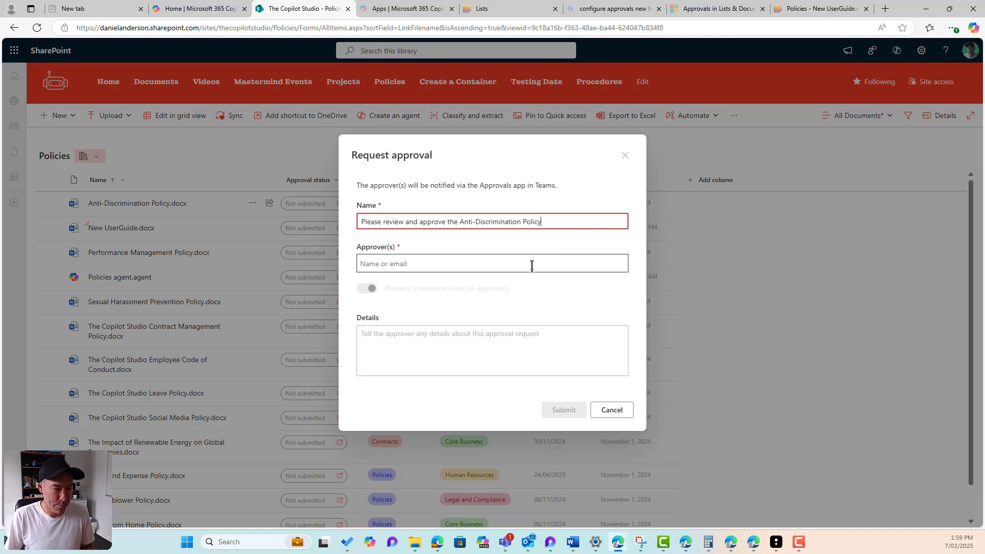
pyautogui.click(492, 263)
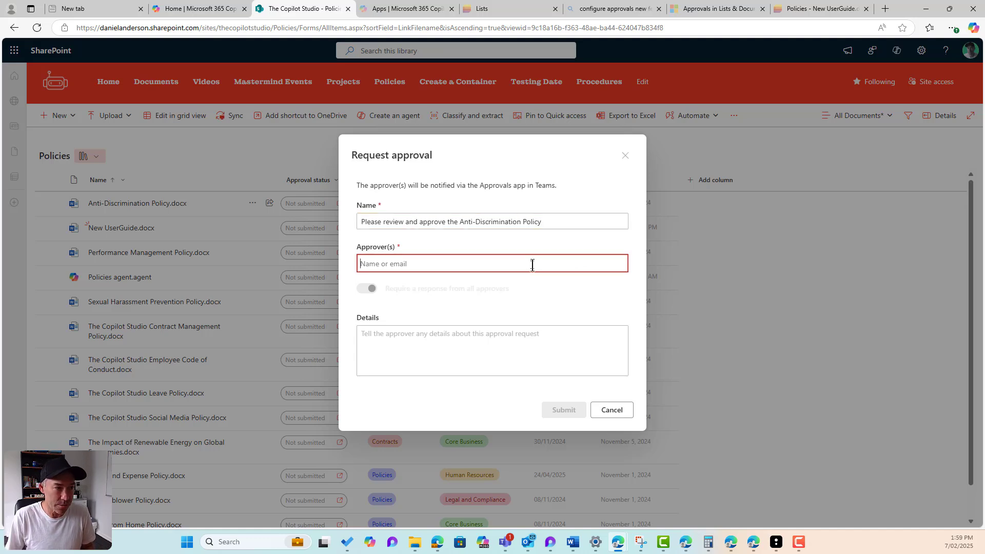
pyautogui.write('daniel Anderson')
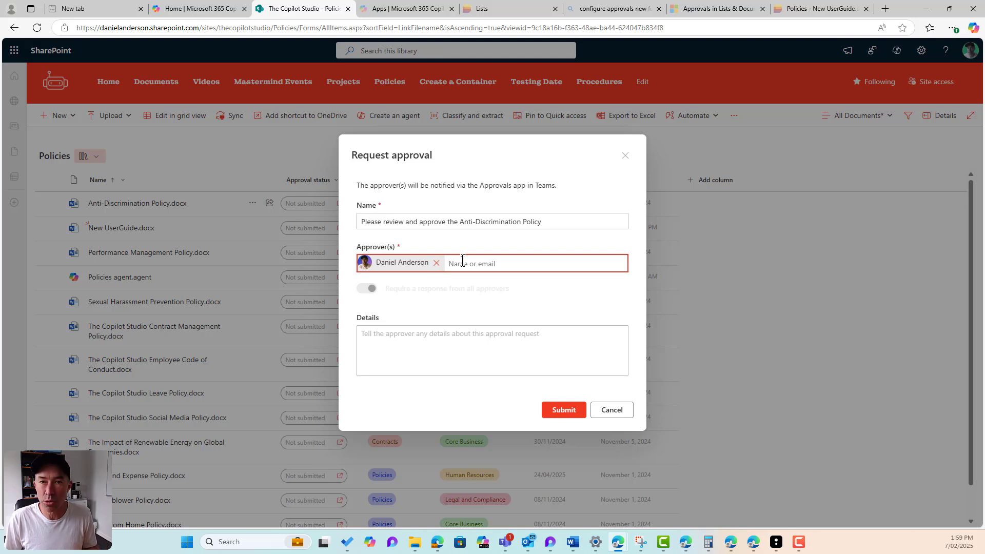
pyautogui.moveTo(415, 302)
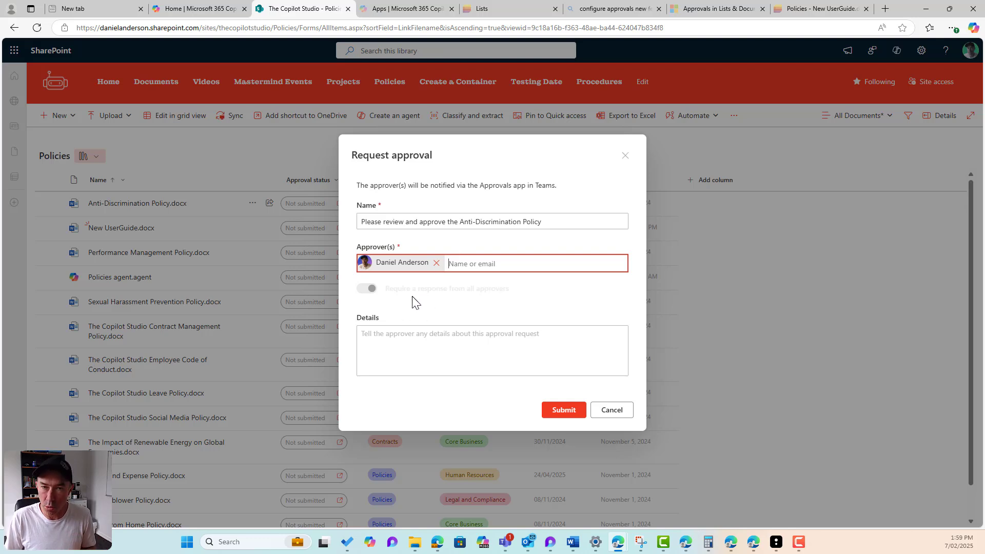
pyautogui.moveTo(418, 320)
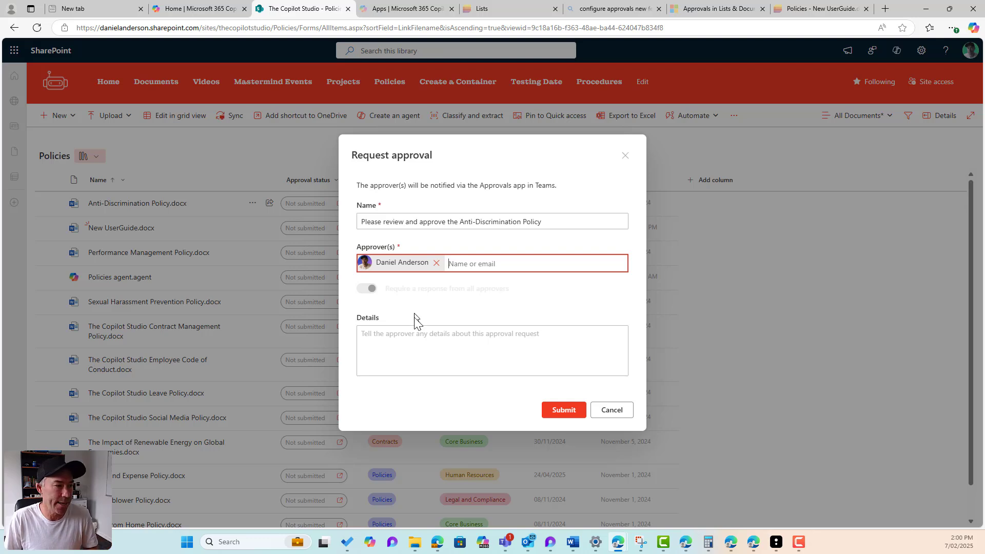
# - Add the note 'Have a look at this and let me know' and submit
pyautogui.write('Have a')
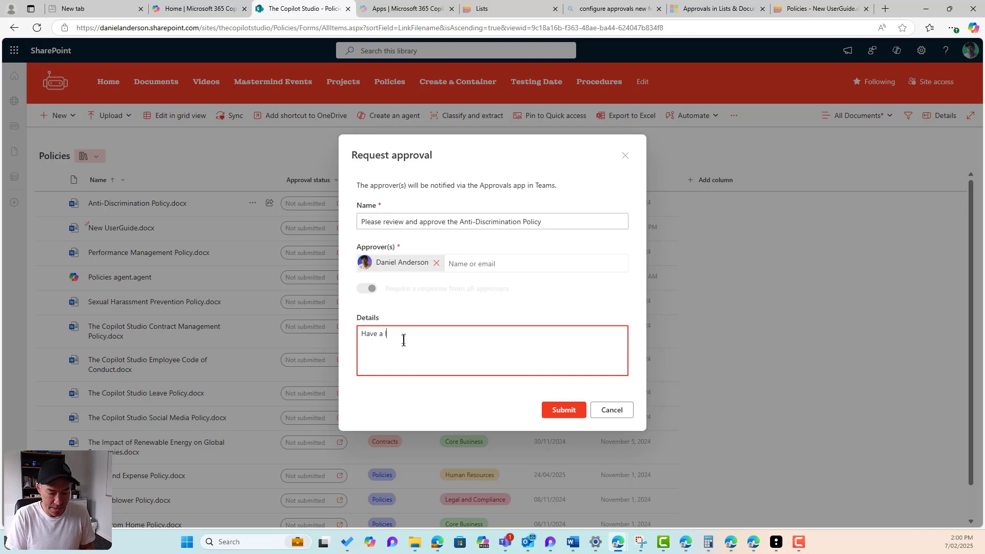
pyautogui.write('look at this and')
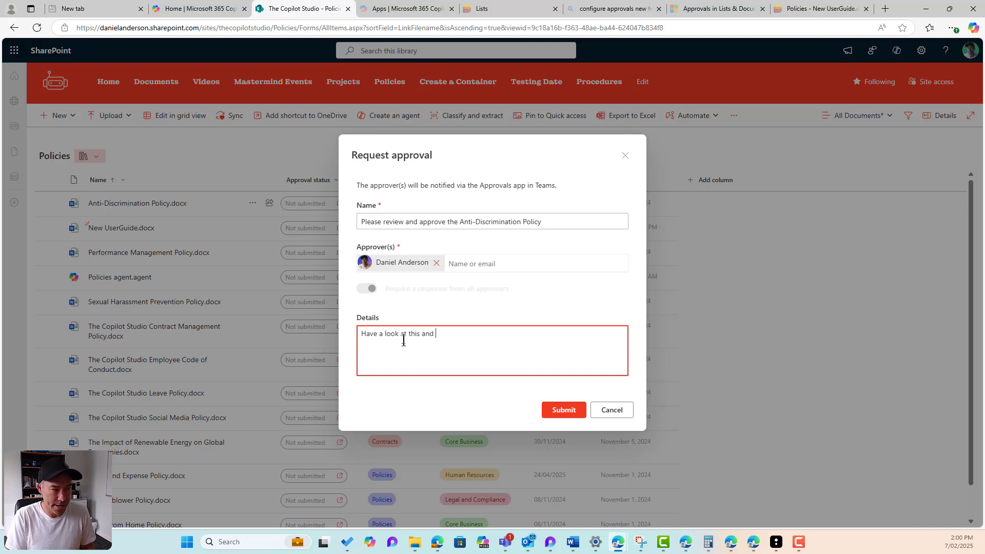
pyautogui.write('let me know')
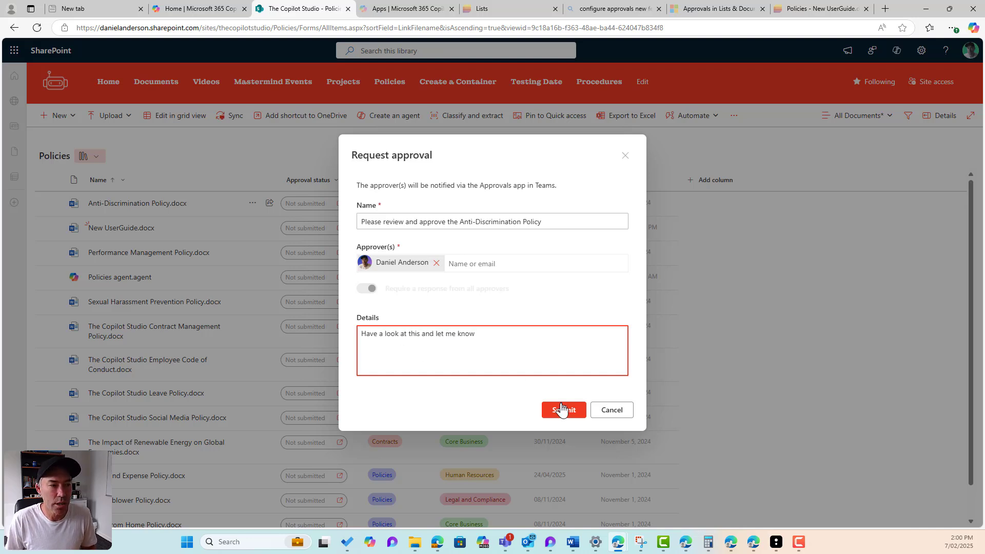
pyautogui.click(564, 410)
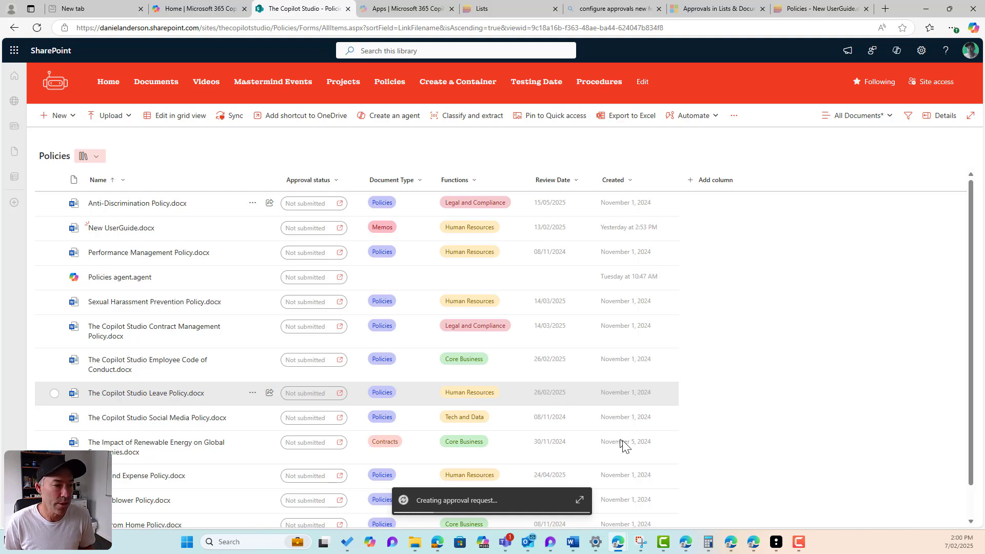
pyautogui.moveTo(631, 443)
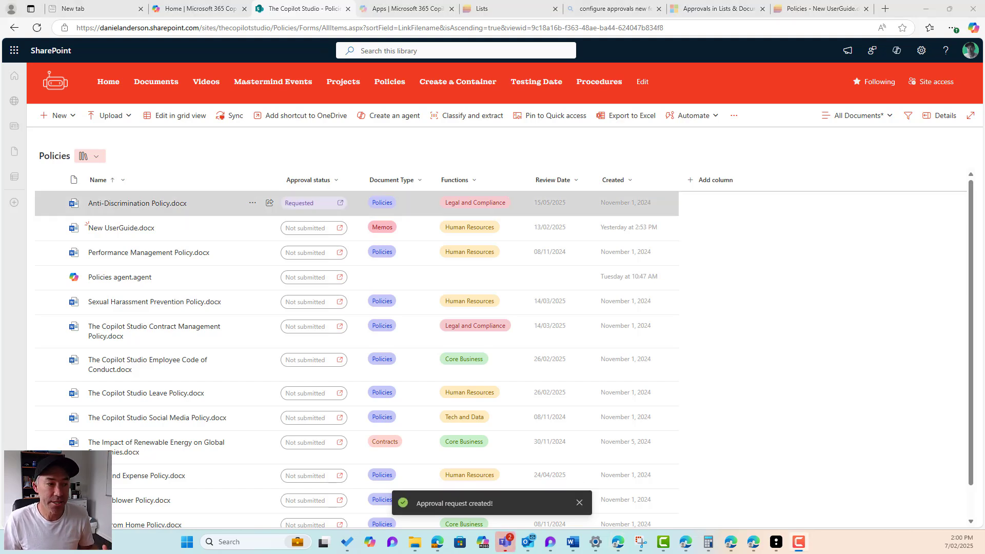
pyautogui.moveTo(967, 383)
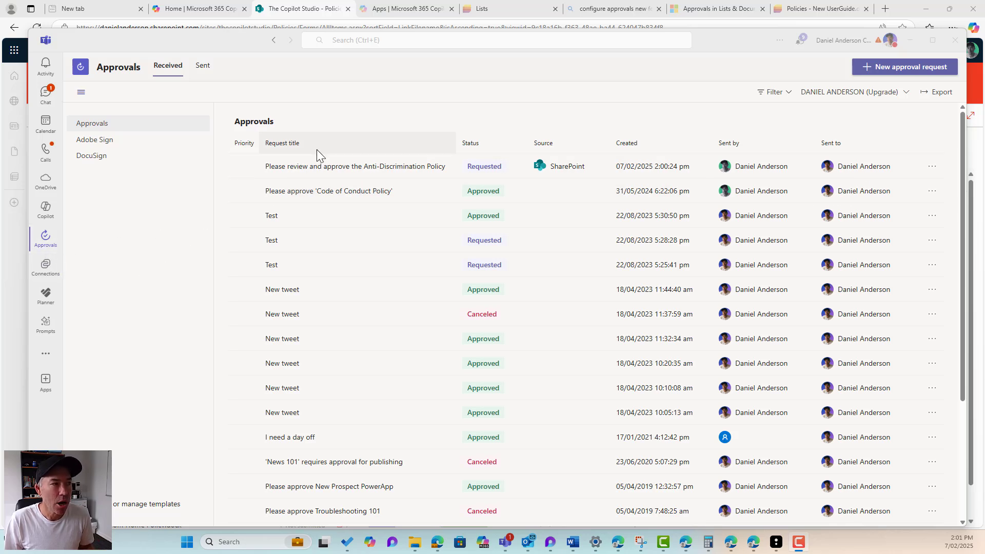
pyautogui.moveTo(306, 168)
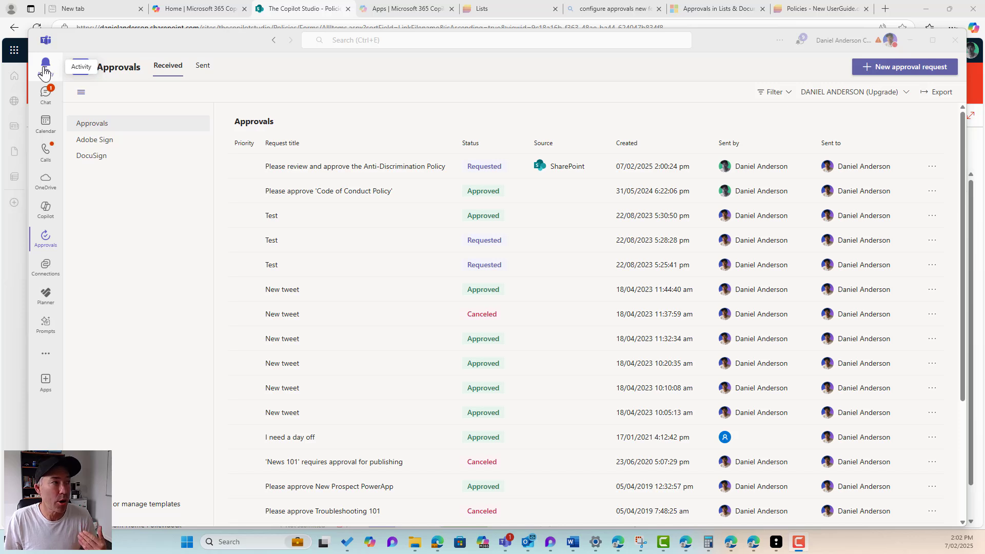
# - View the Anti-Discrimination Policy request details in Activity, then close them
pyautogui.click(46, 61)
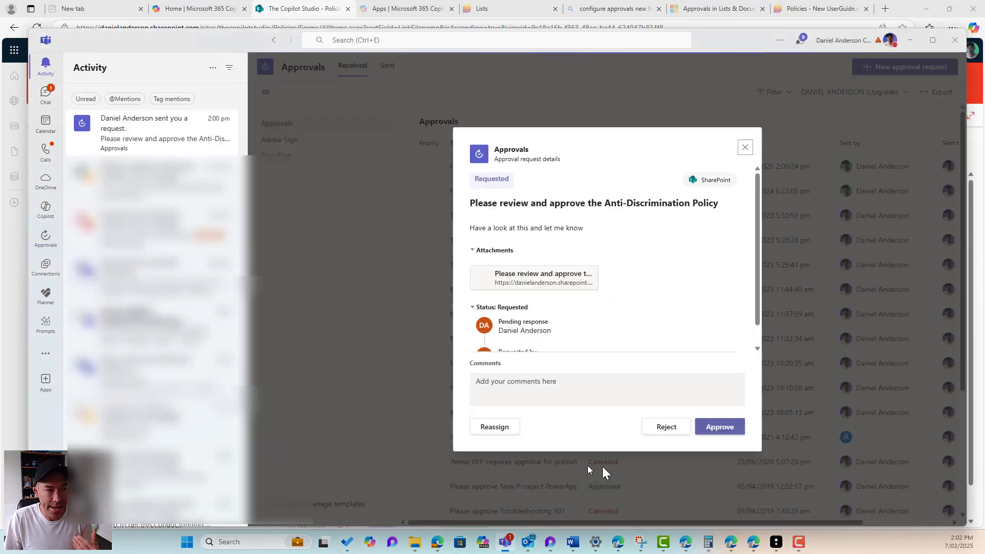
pyautogui.moveTo(670, 410)
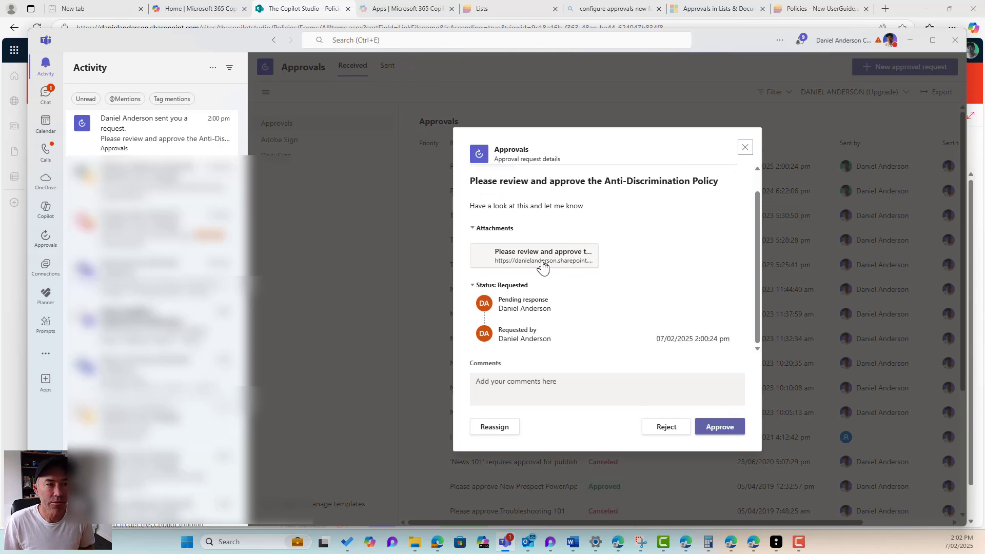
pyautogui.moveTo(509, 299)
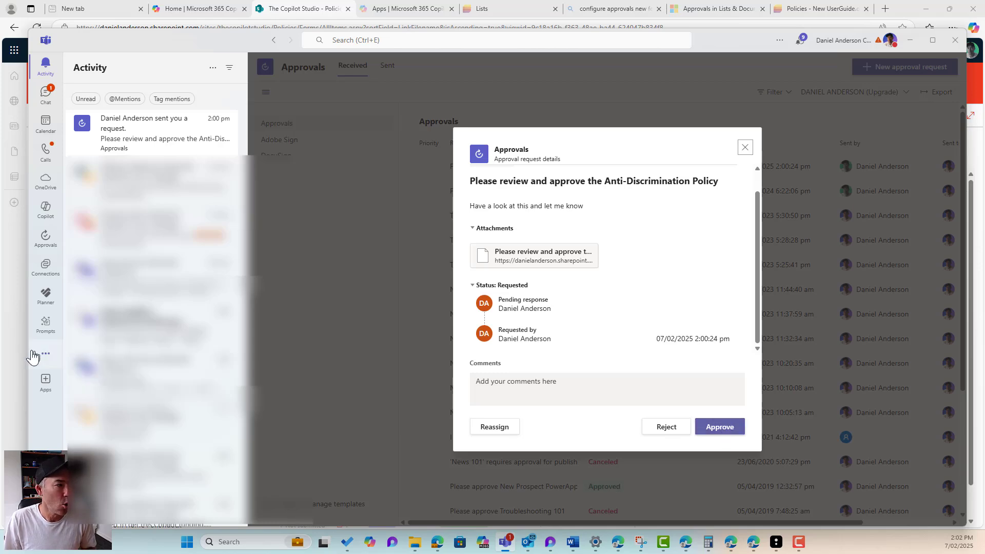
pyautogui.click(744, 147)
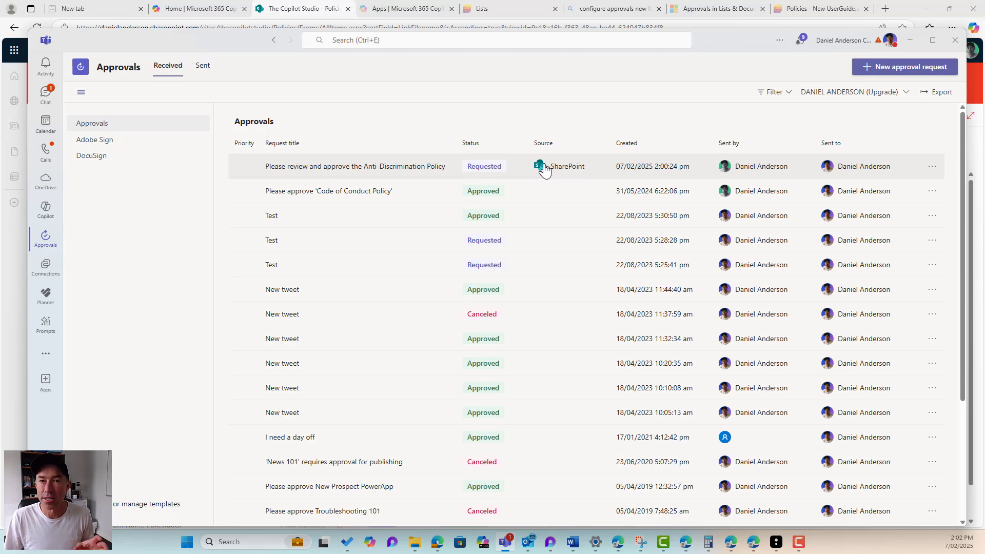
pyautogui.moveTo(658, 177)
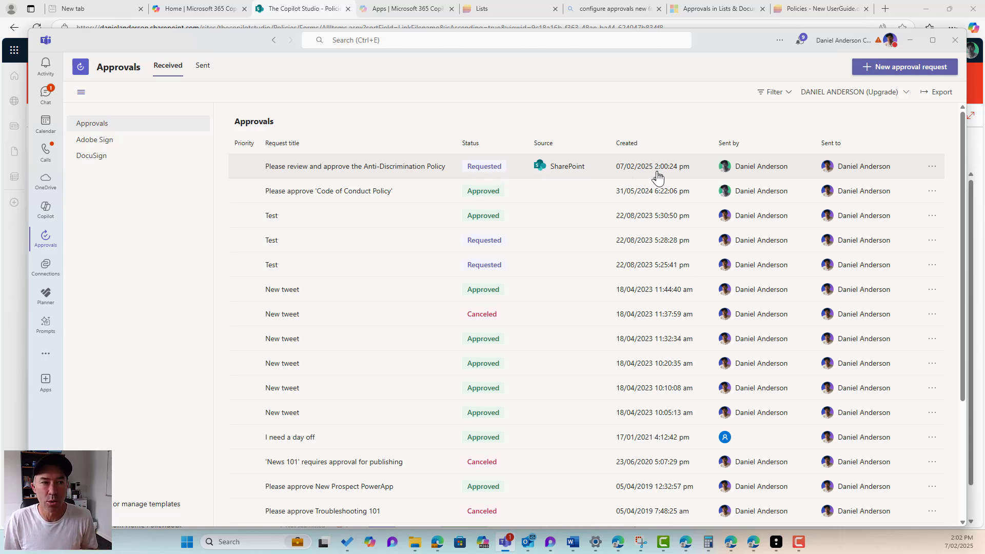
pyautogui.moveTo(755, 168)
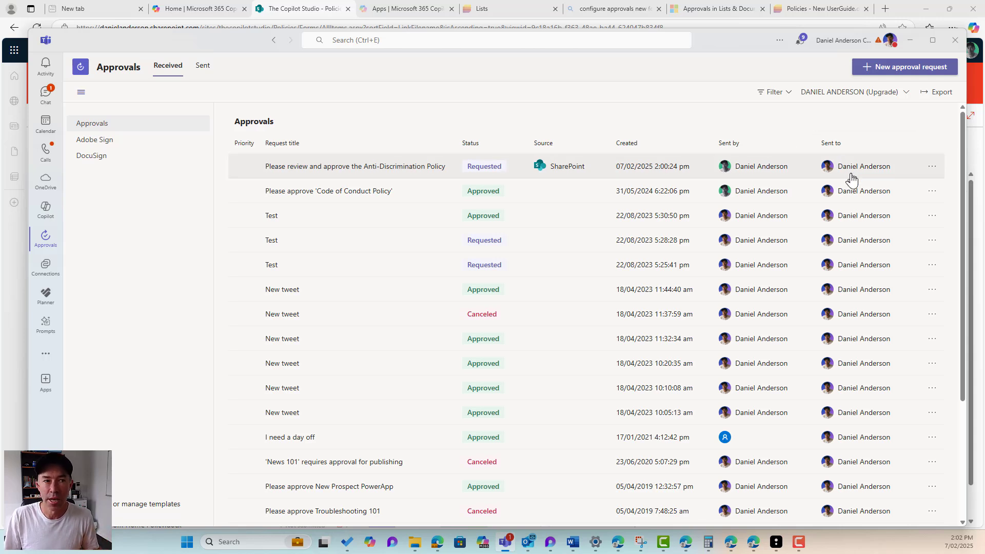
# - Open the Anti-Discrimination Policy request and approve it
pyautogui.click(932, 166)
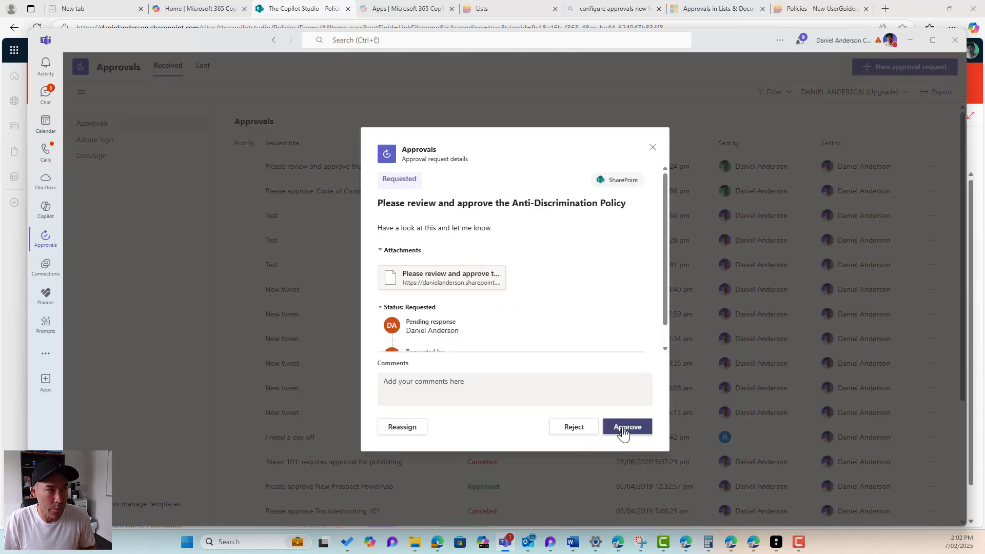
pyautogui.click(627, 426)
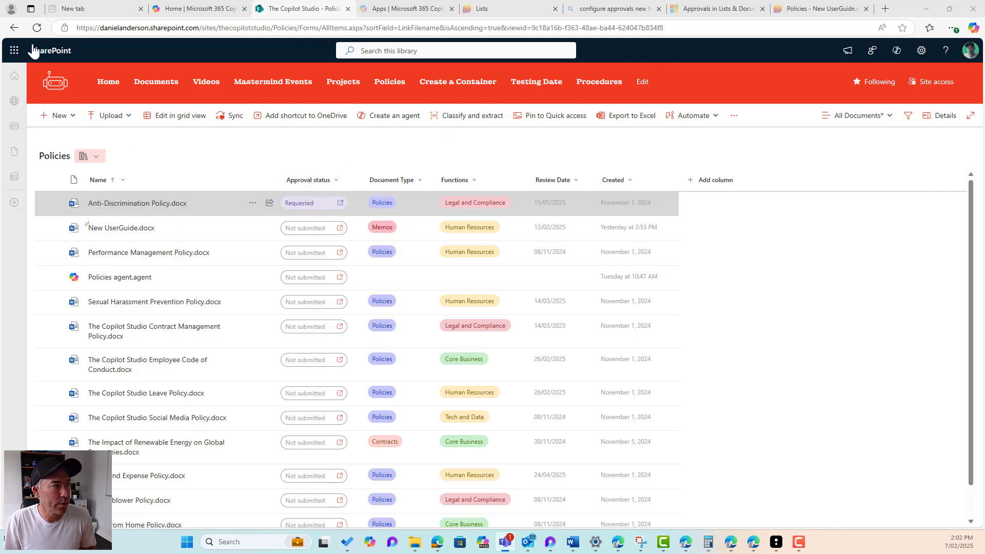
pyautogui.moveTo(38, 27)
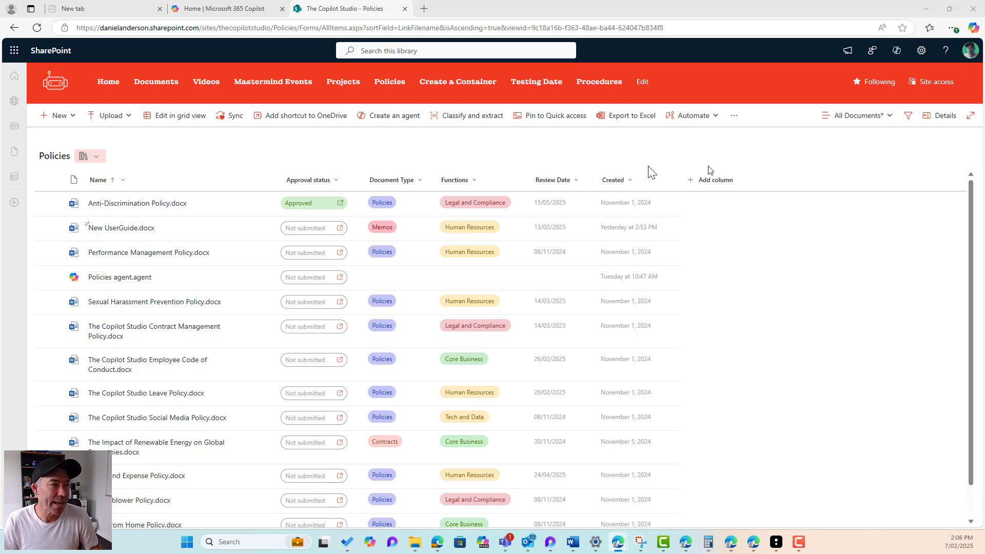
# - Submit an approval request for New UserGuide.docx naming Daniel as approver
pyautogui.click(55, 228)
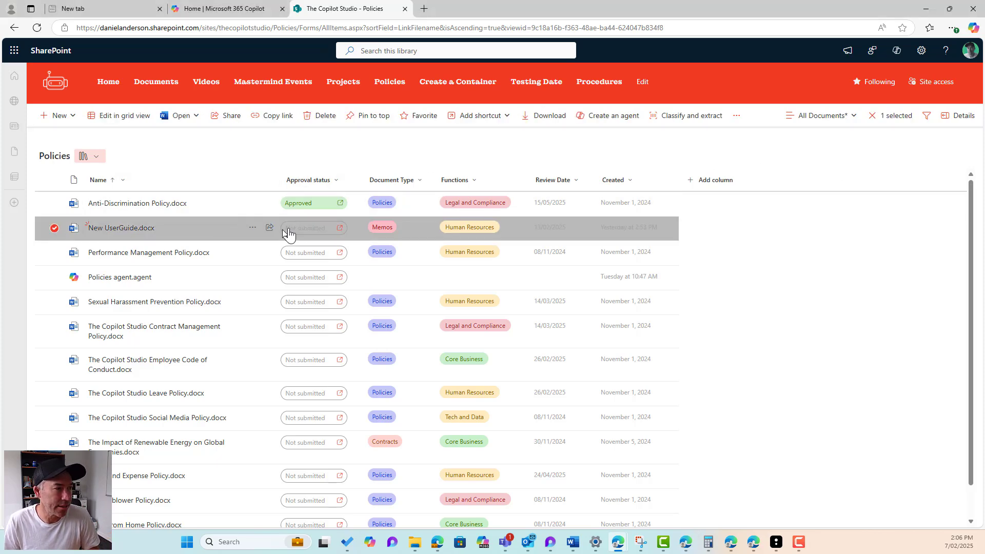
pyautogui.click(314, 227)
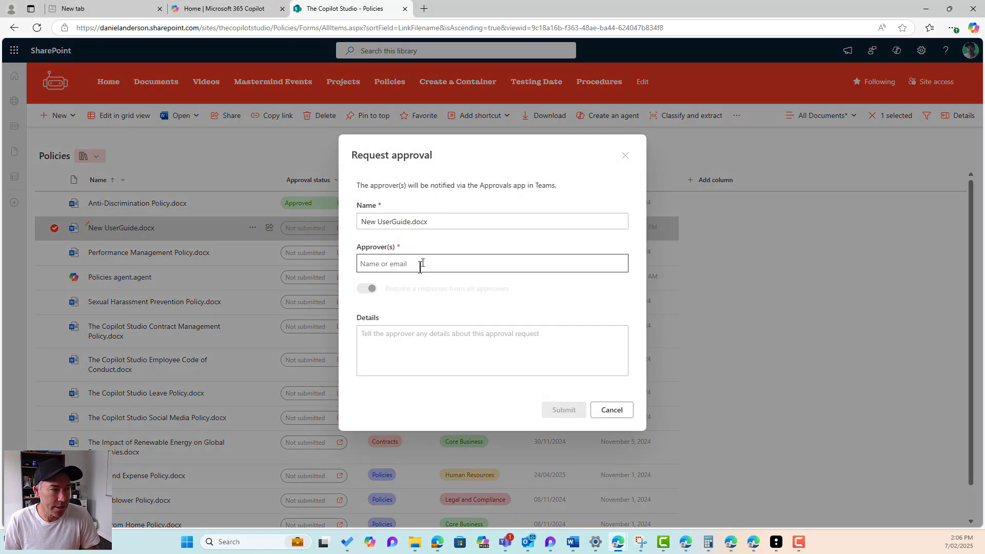
pyautogui.write('daniel Anderson')
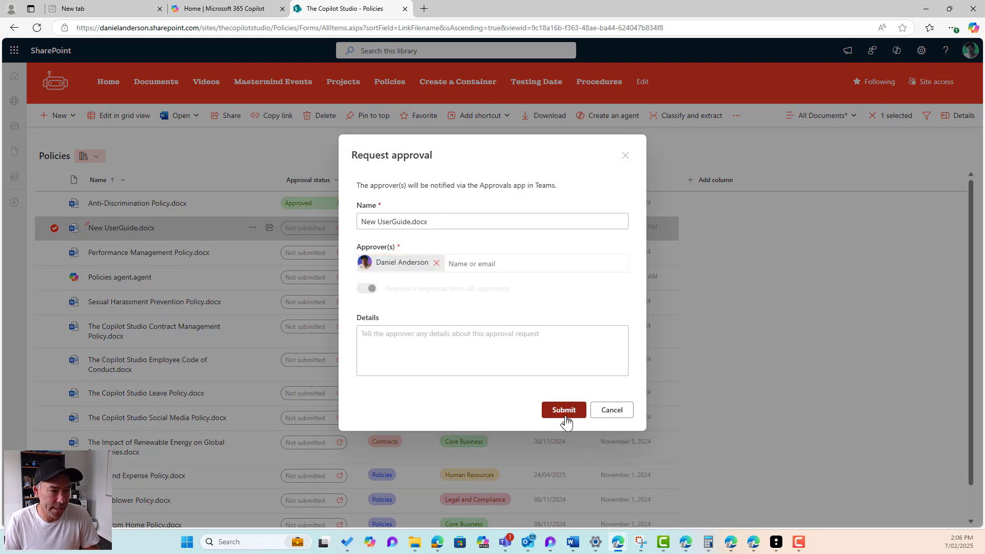
pyautogui.click(563, 410)
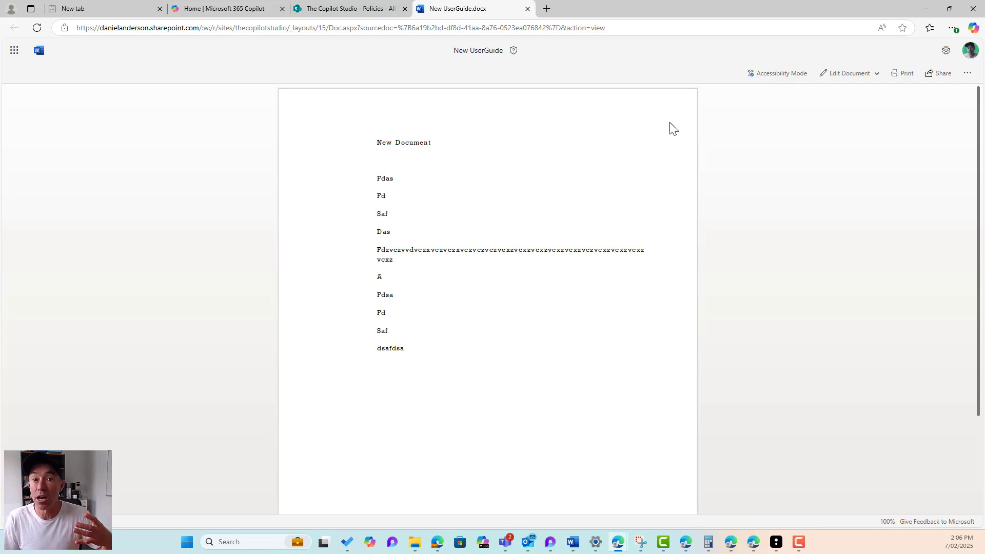
pyautogui.moveTo(849, 97)
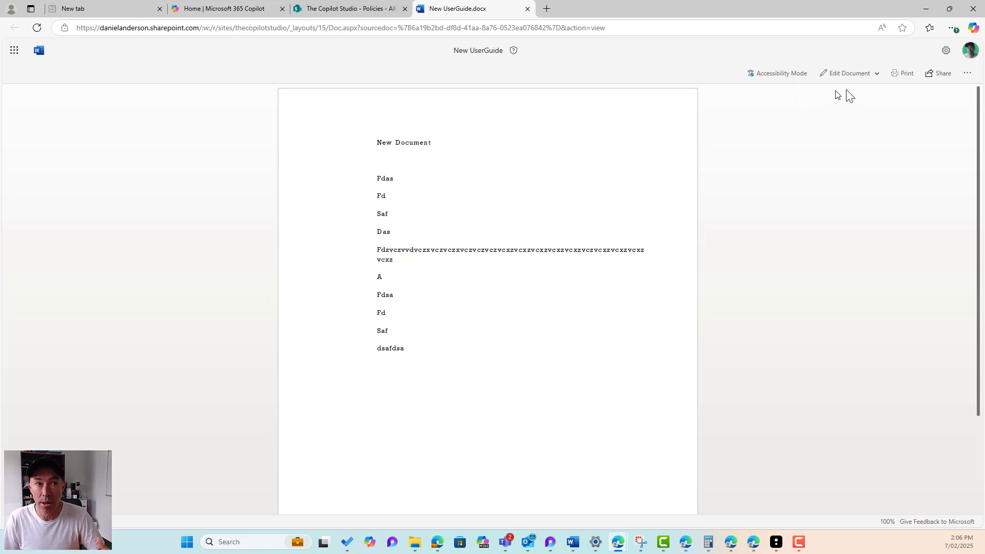
# - Delete the random-letter line in New UserGuide and type 'Fdasfdasfdasfdas' in its place
pyautogui.click(850, 73)
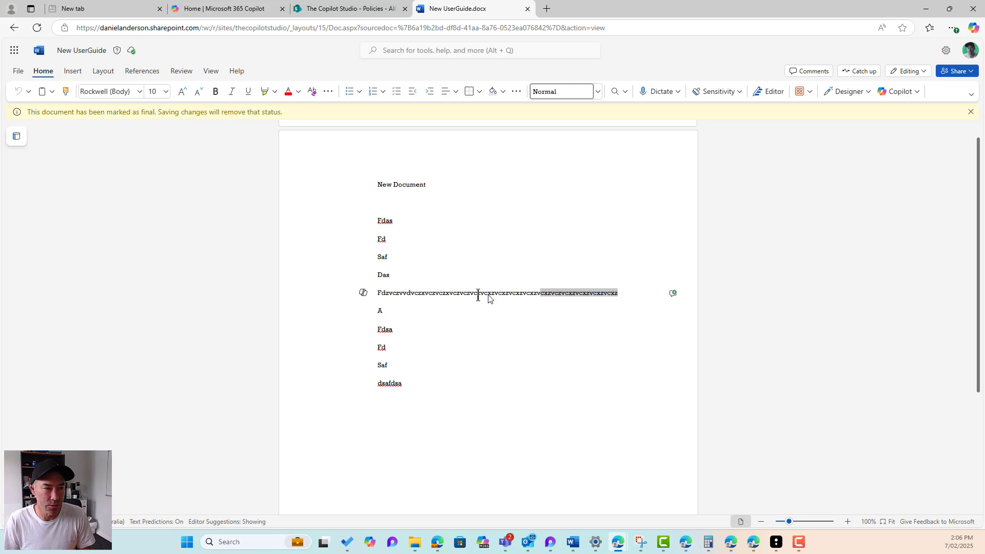
pyautogui.press('Delete')
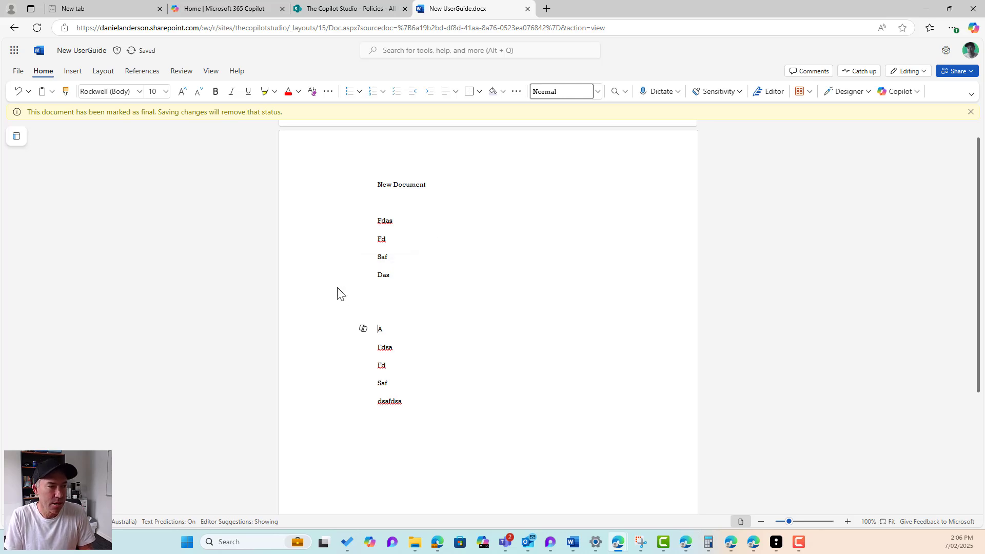
pyautogui.write('Fdasfdasfdasfdas')
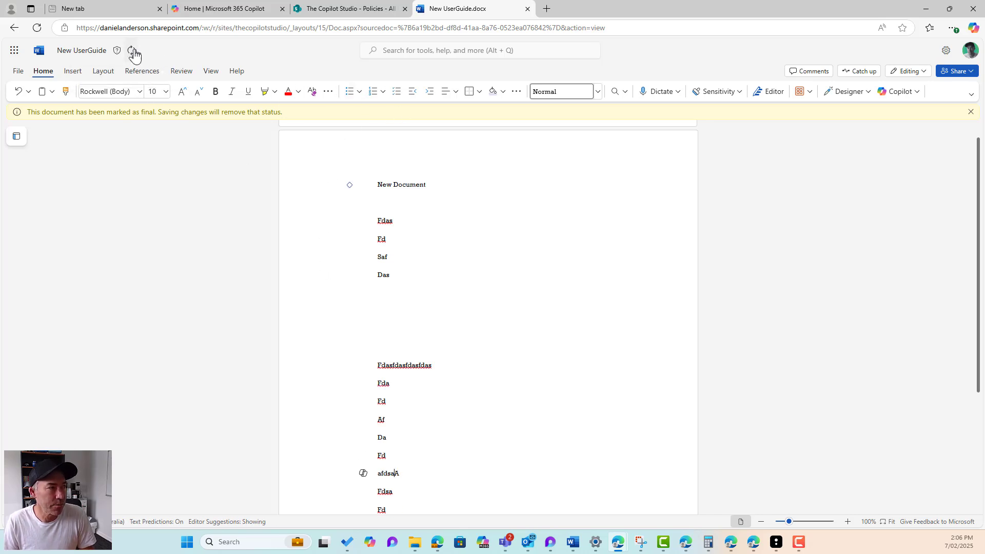
pyautogui.click(132, 50)
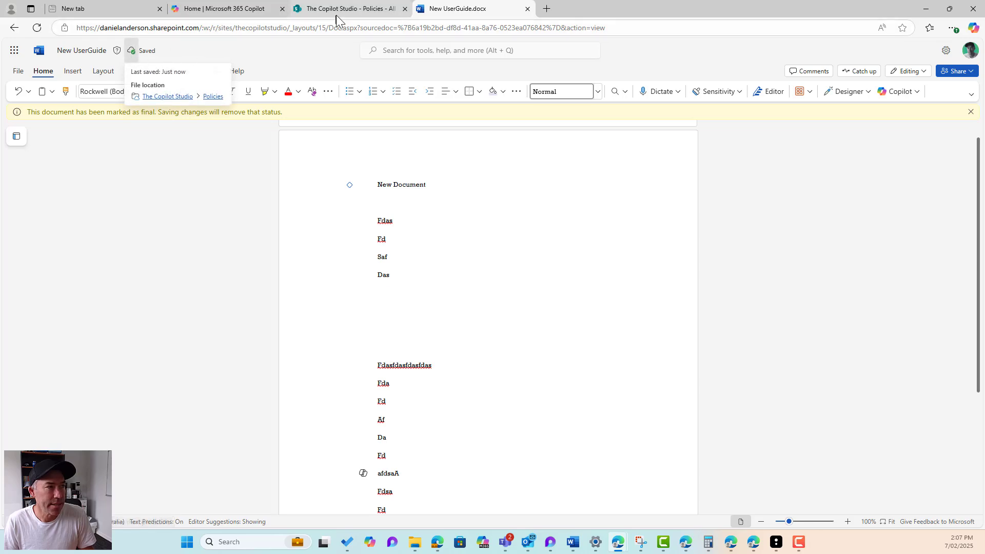
pyautogui.click(346, 9)
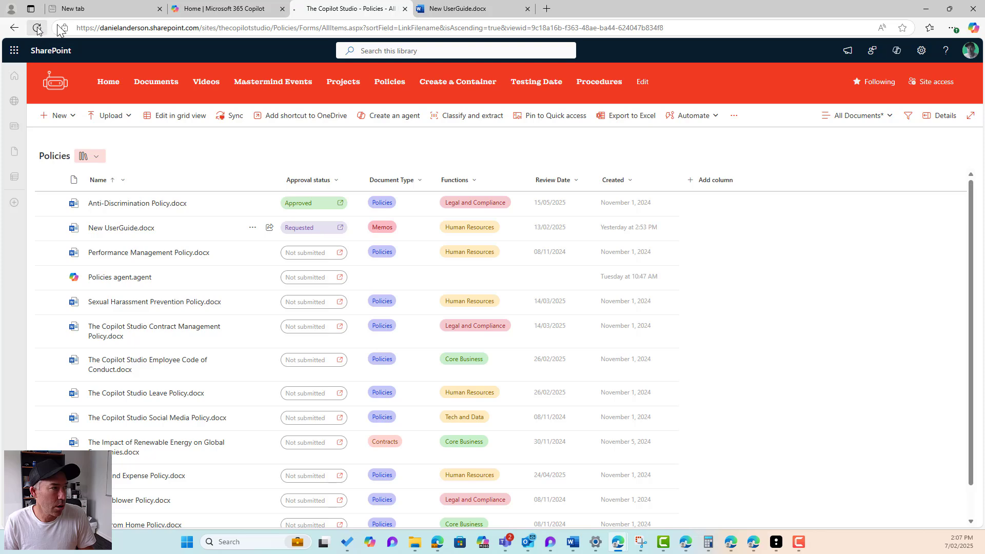
# - Refresh the Policies library, then return to the New UserGuide.docx tab
pyautogui.click(37, 27)
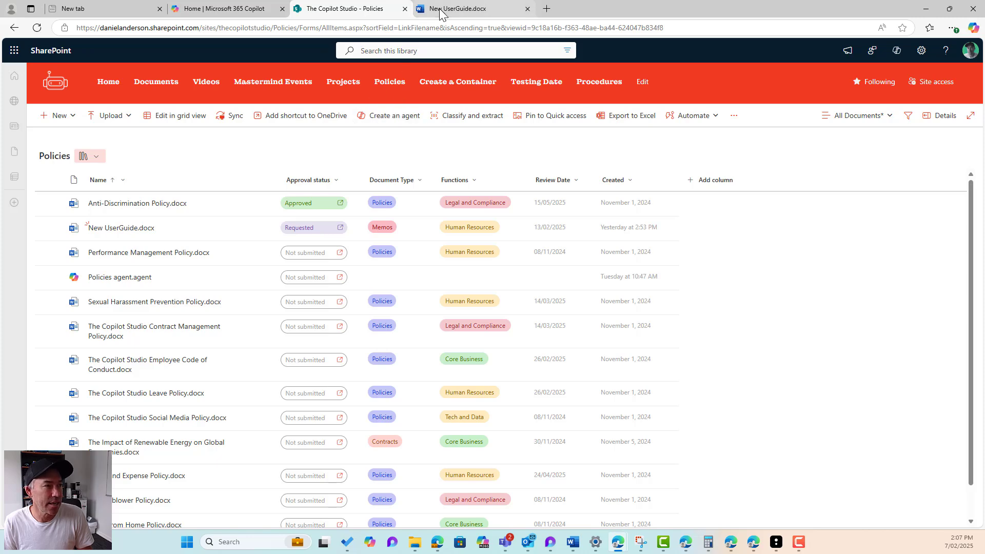
pyautogui.click(466, 9)
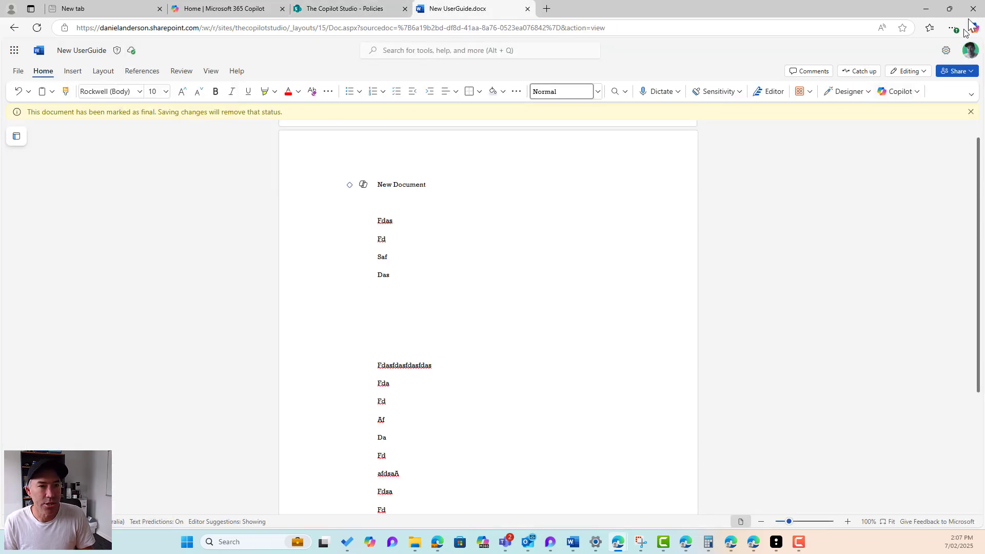